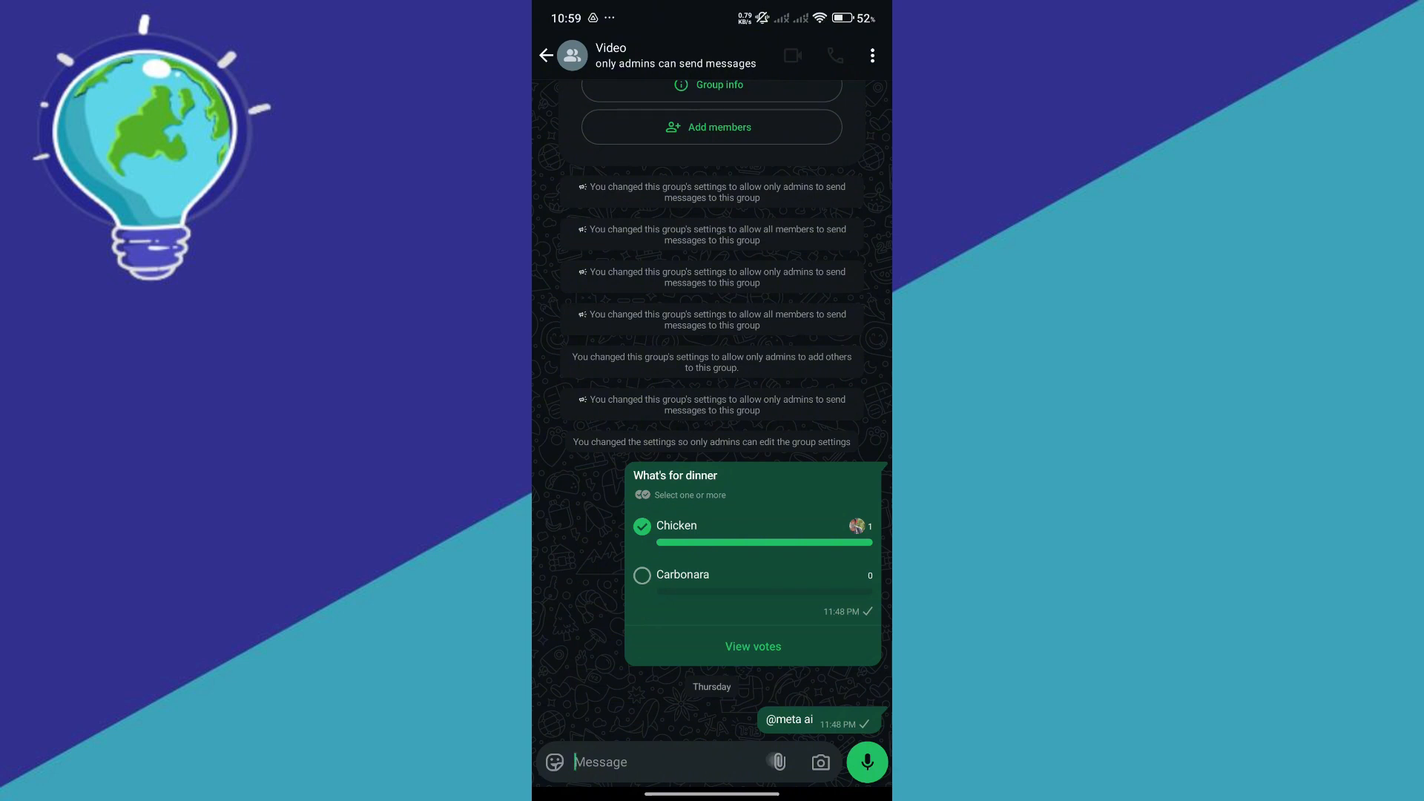
Step: Open the Video group's attachment menu, close it, then reopen it showing Document, Poll and Event
{"action": "left_click", "coordinate": [777, 762]}
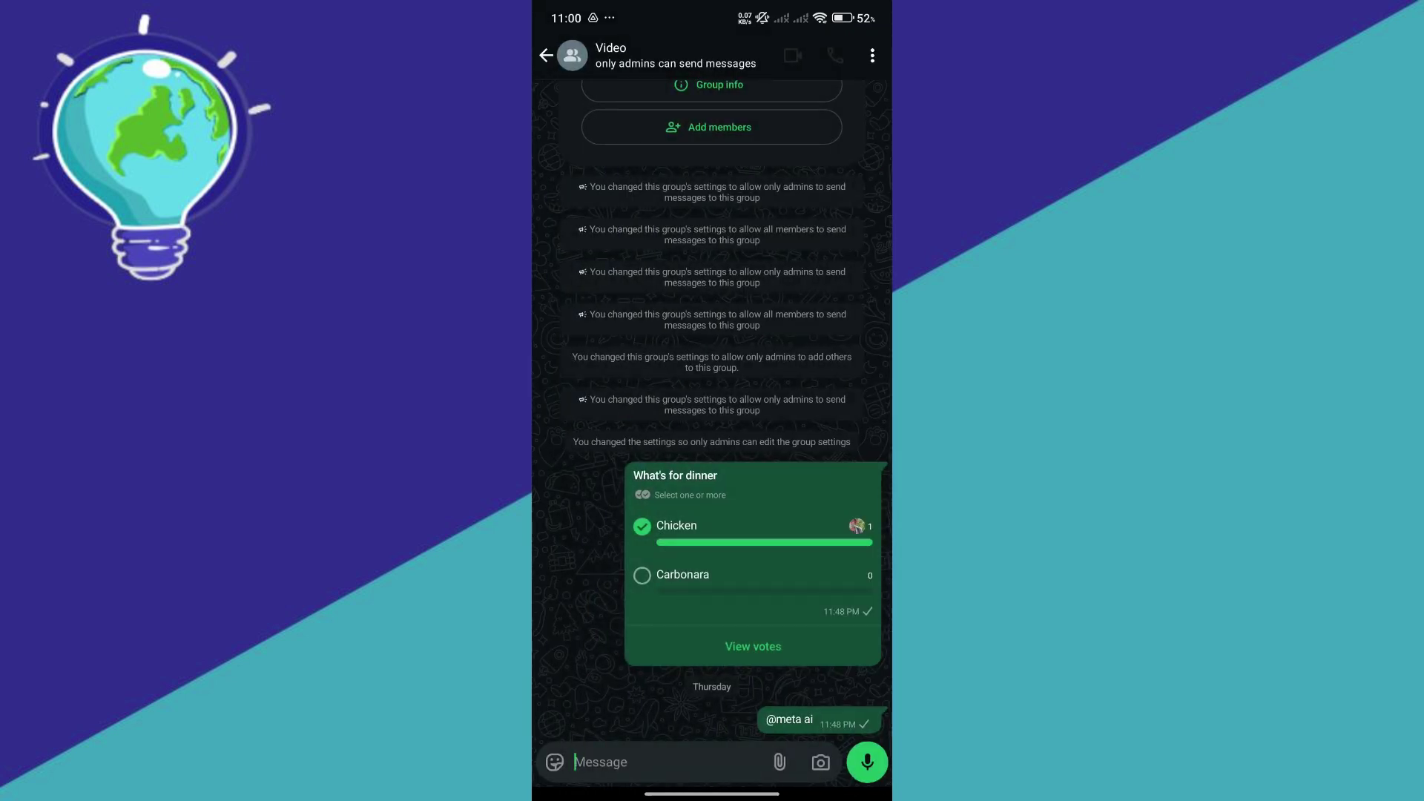
{"action": "left_click", "coordinate": [778, 762]}
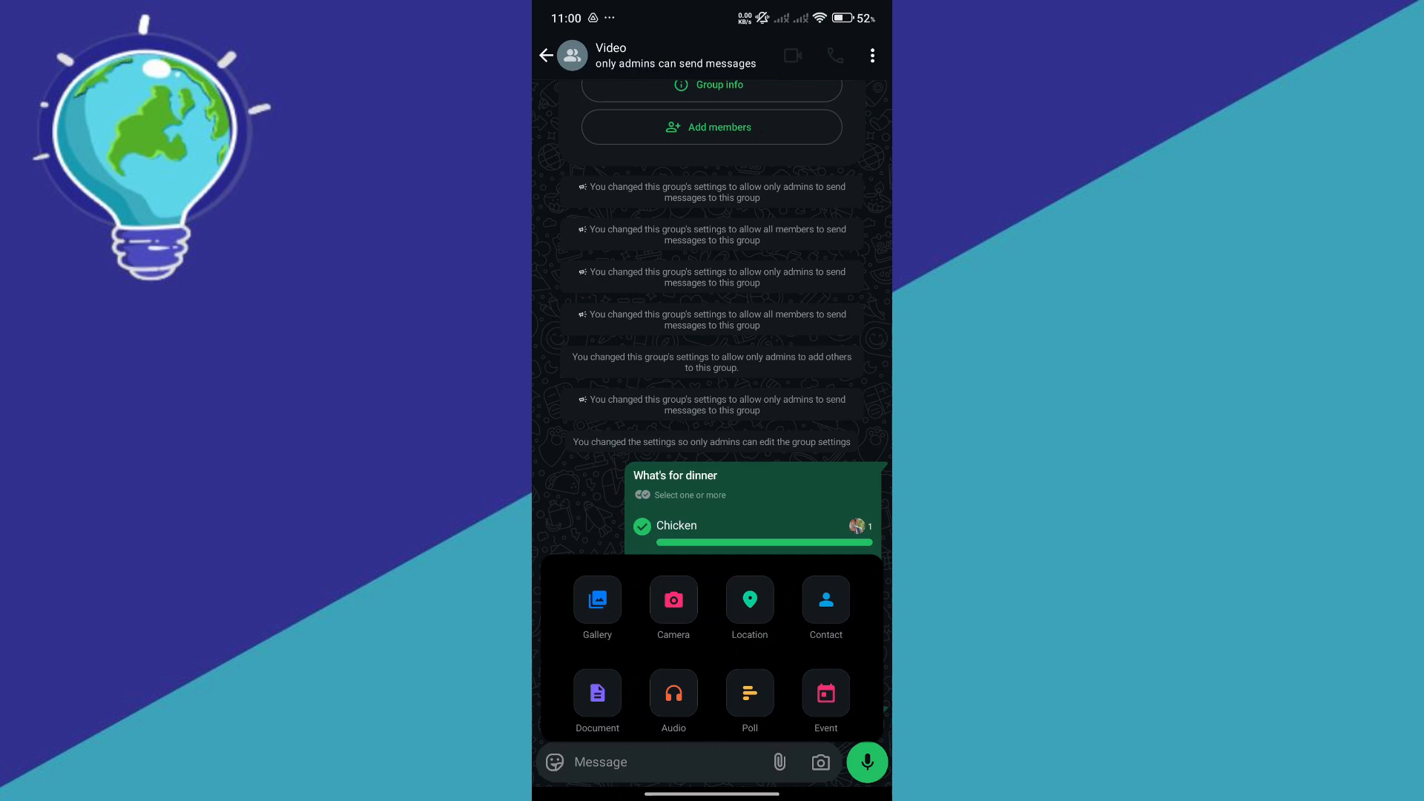
{"action": "left_click", "coordinate": [598, 692]}
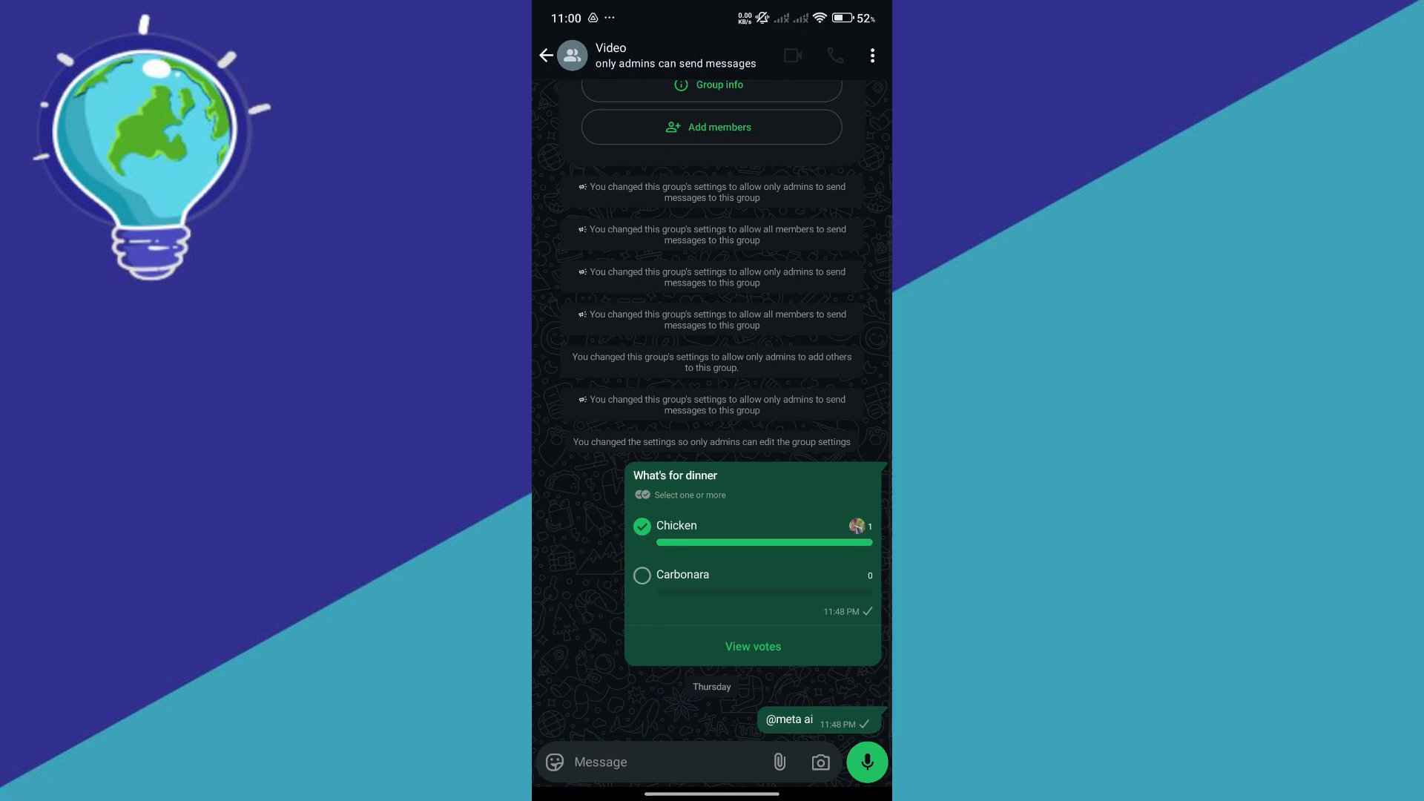
{"action": "left_click", "coordinate": [778, 761]}
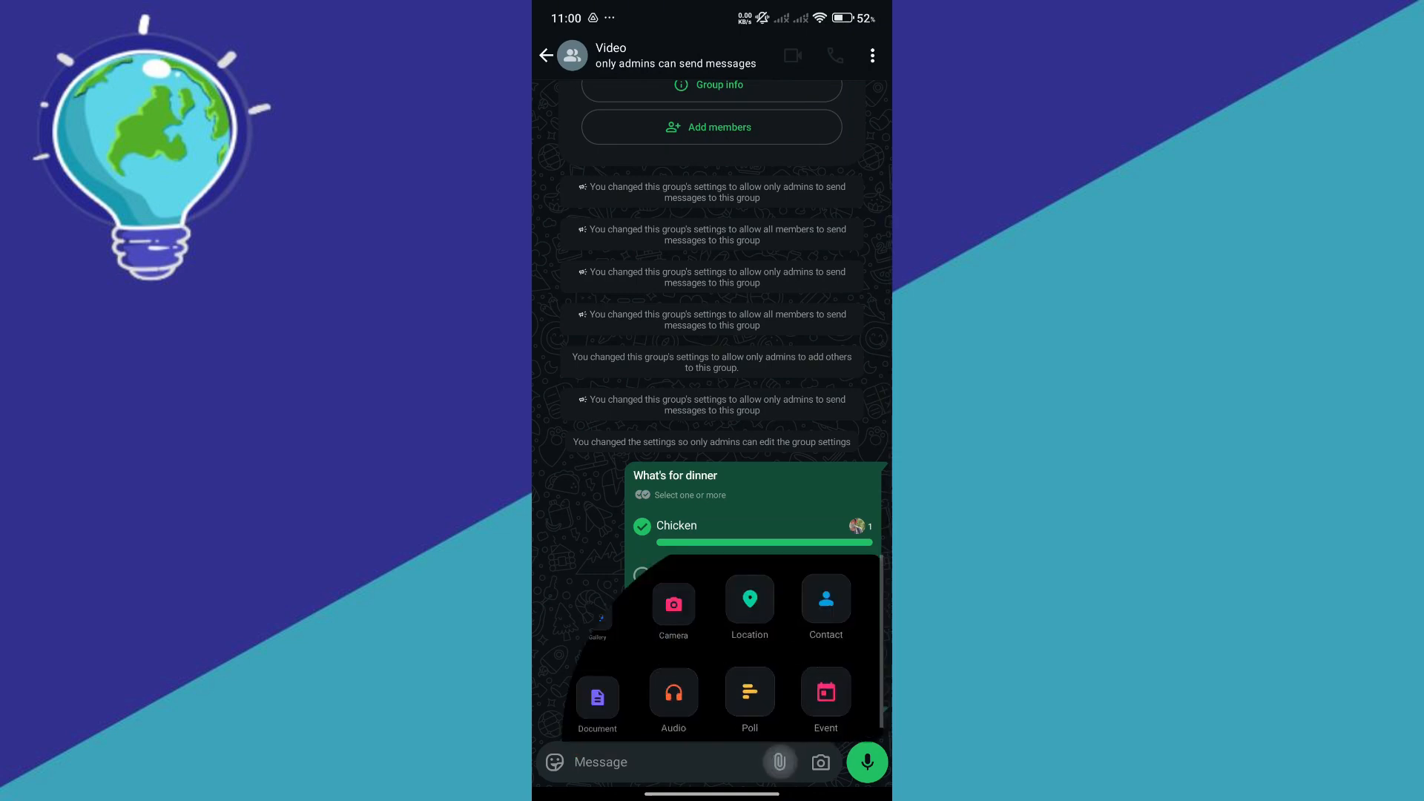